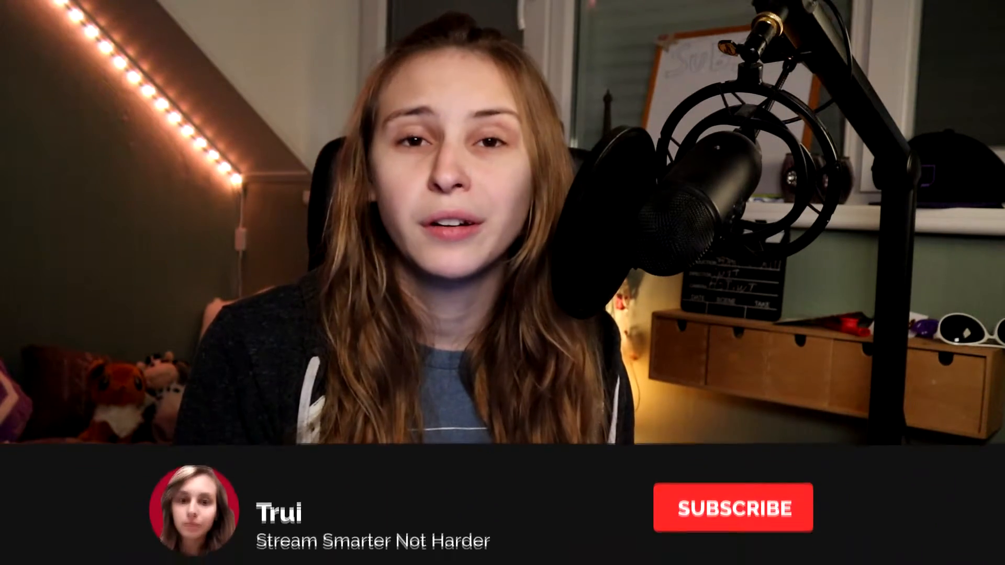
Step: Go to My Dashboard and reach the Chat commands page listing the default bot commands
click(733, 507)
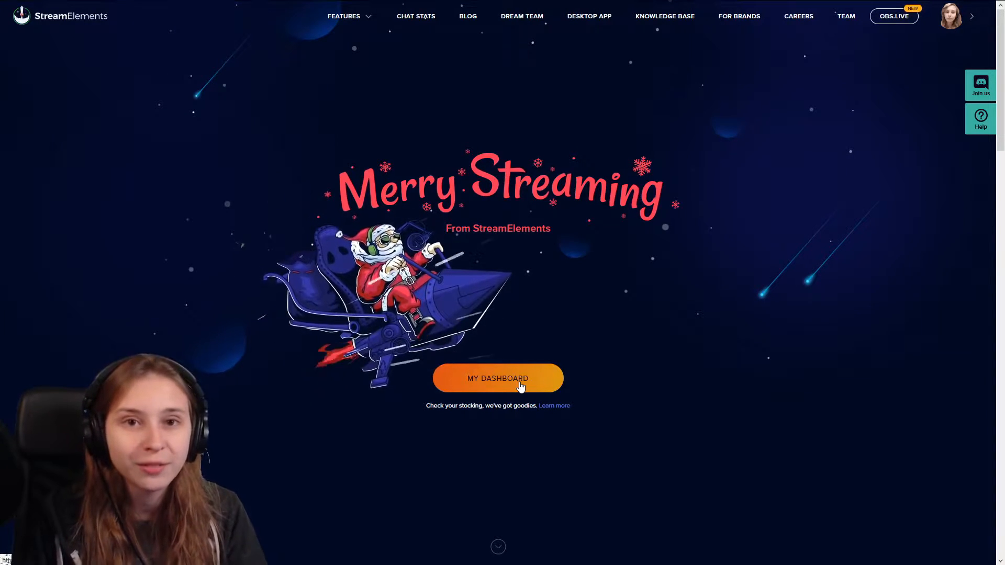
click(498, 378)
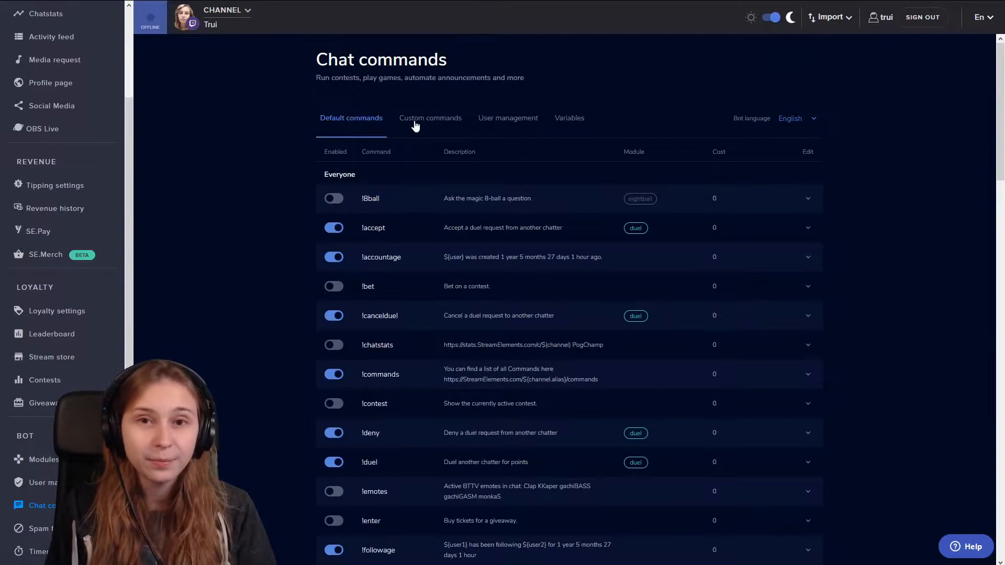
Step: Draft a new custom command named "!so" with its user level set to Moderator
click(429, 118)
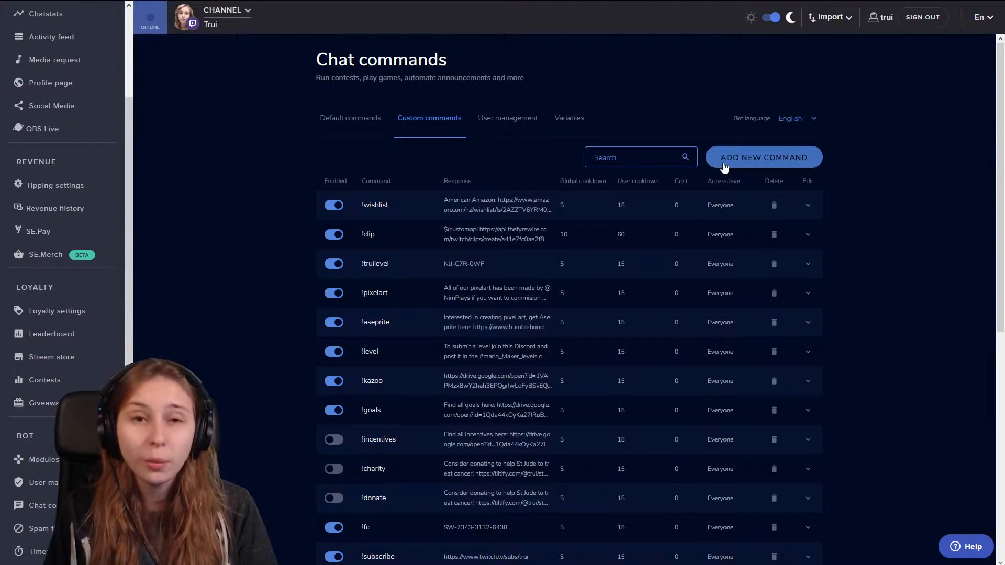
click(763, 157)
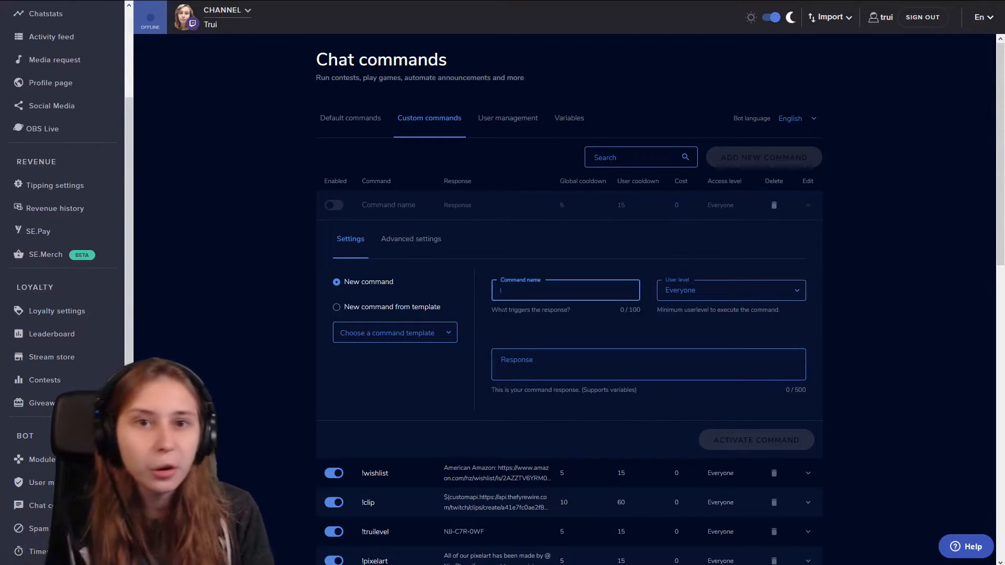
text(! so)
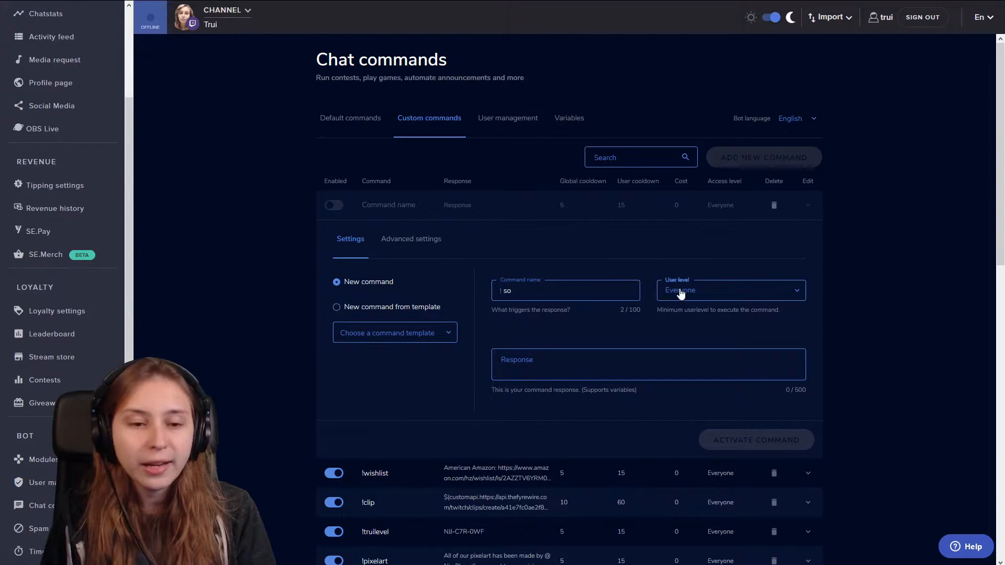
click(730, 290)
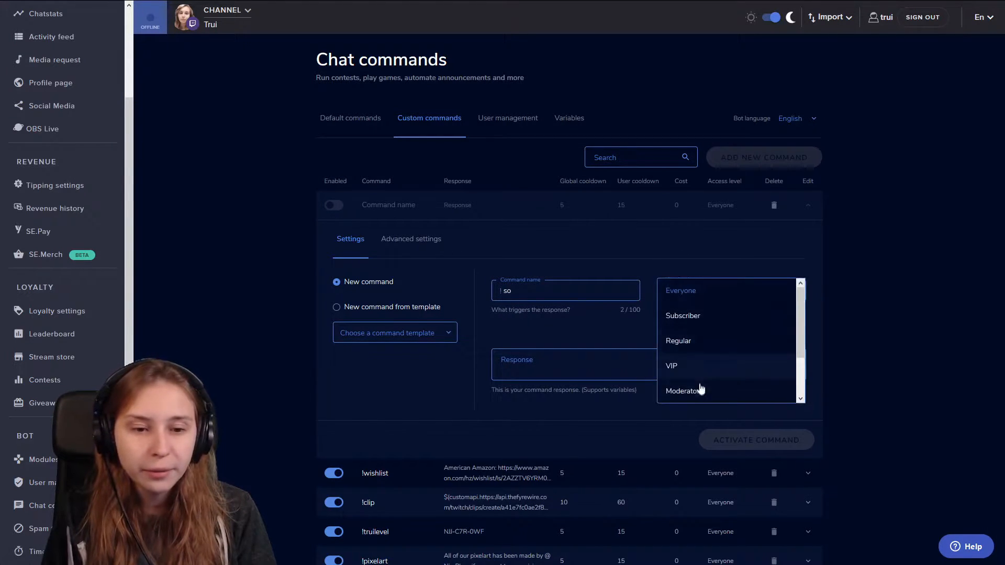
click(685, 391)
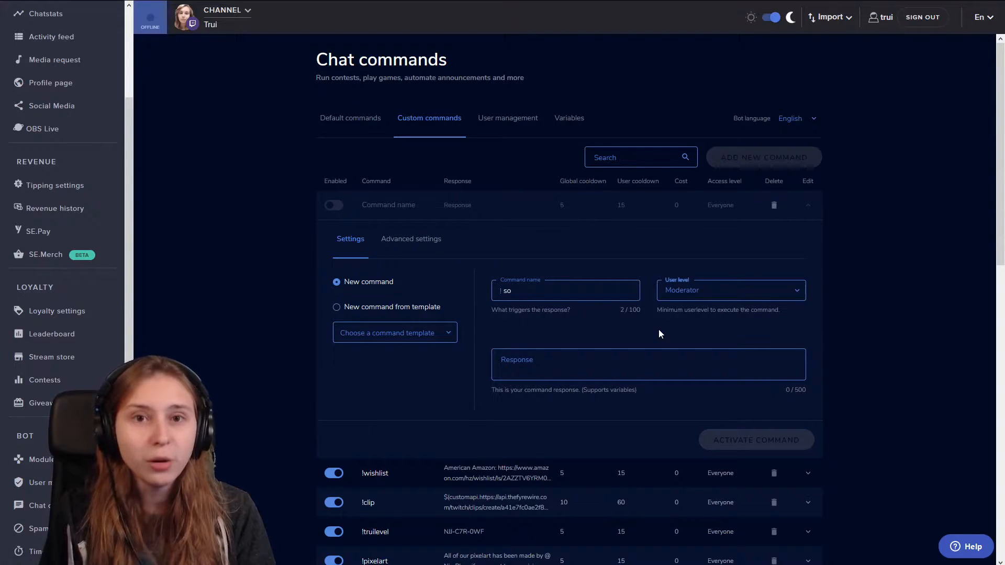
text(Head on over and check out ${1}! they last played ${game ${1}} at https://twitch.tv/${1})
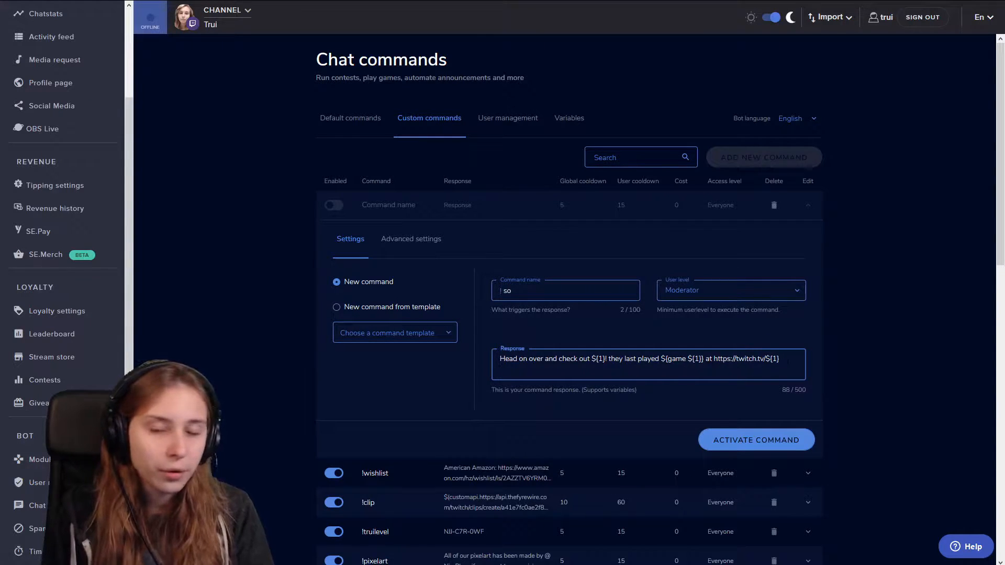
double_click(597, 357)
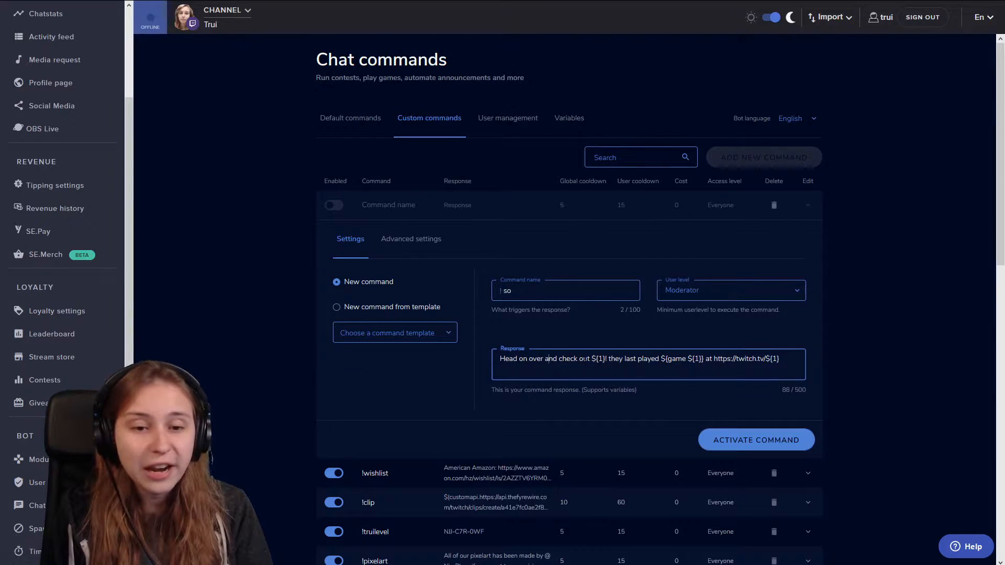
double_click(681, 358)
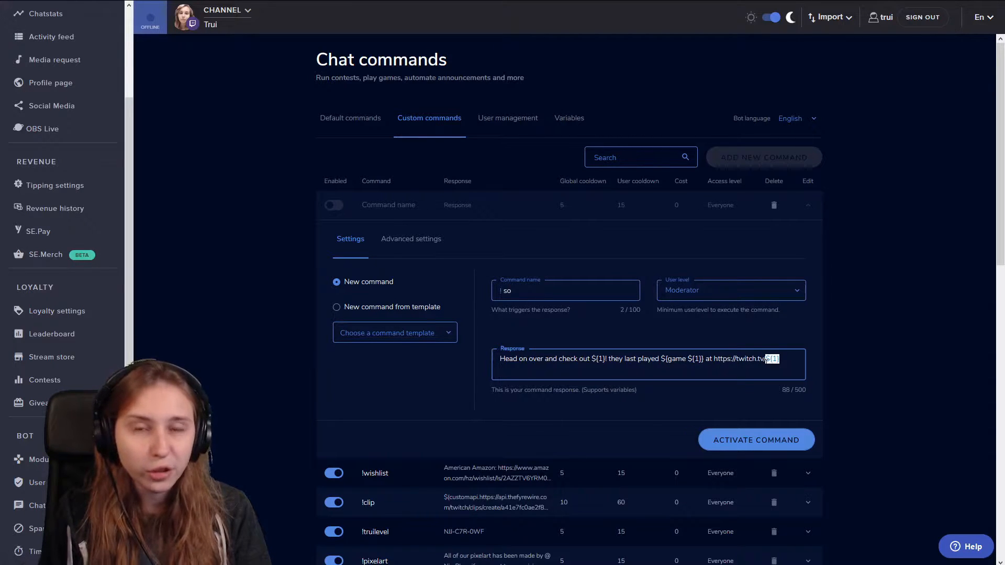
mouse_move(574, 306)
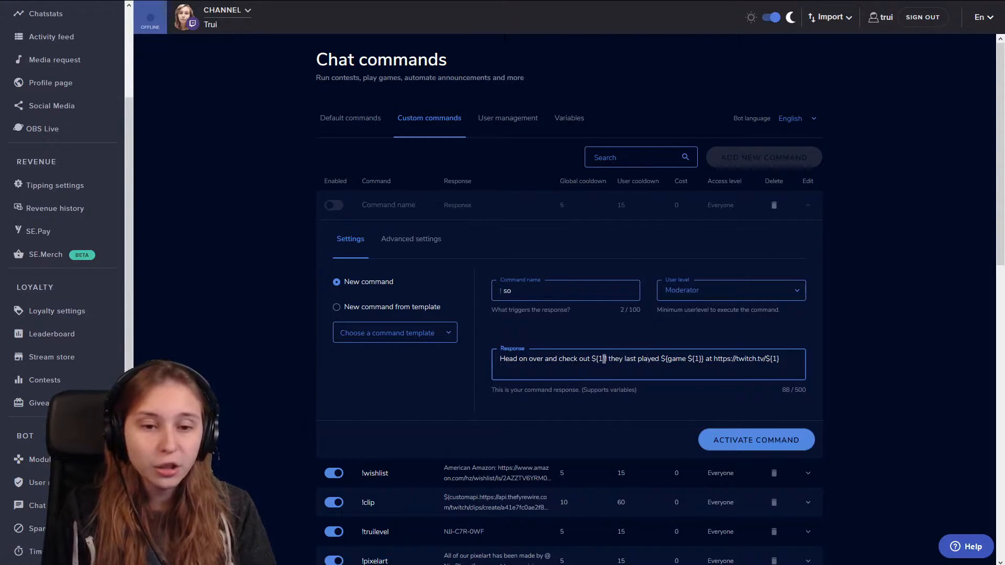
double_click(599, 359)
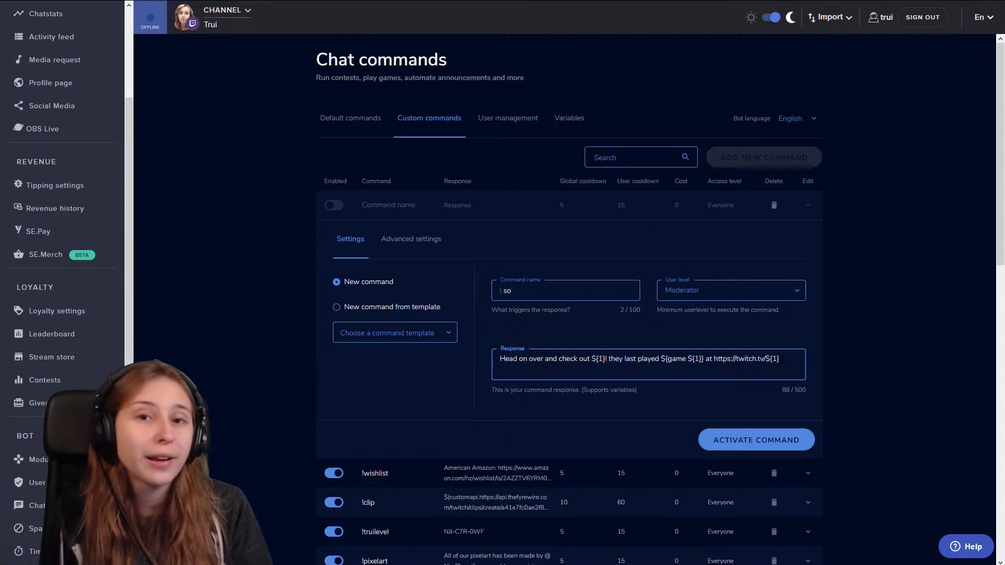
double_click(745, 357)
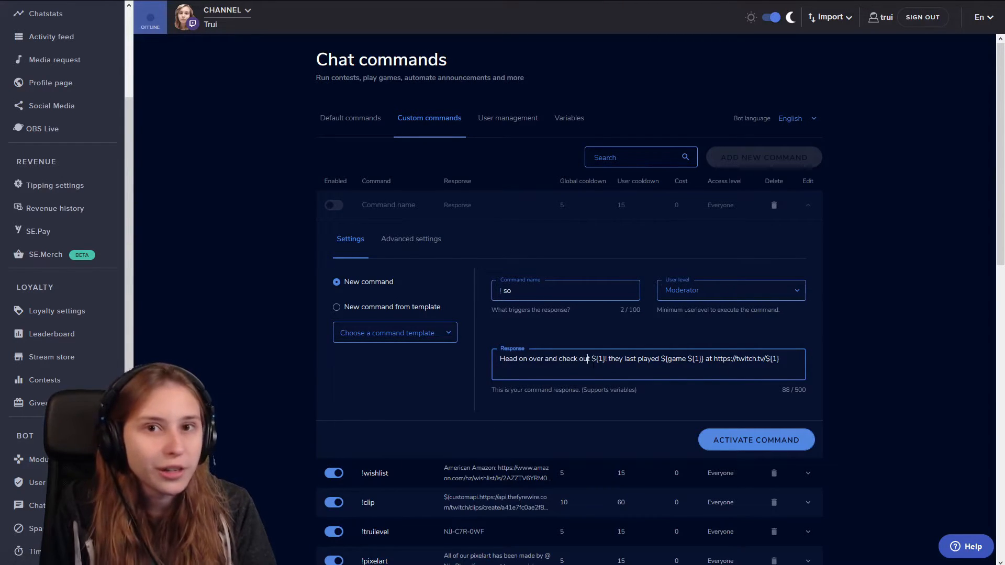
Step: Reword the response to "Go check out ${1}! They were chilling with…" and select the whole text
double_click(543, 358)
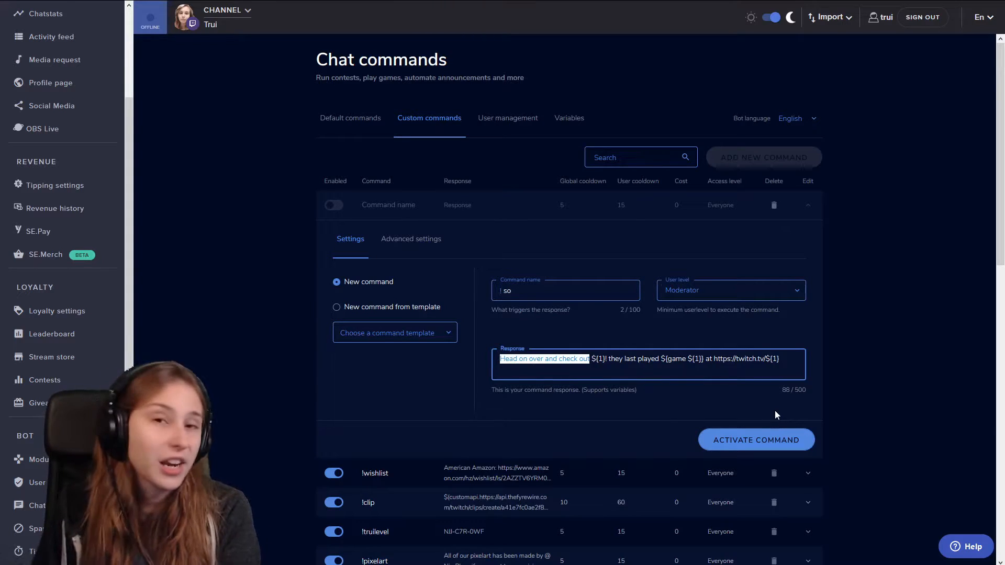
text(Go che)
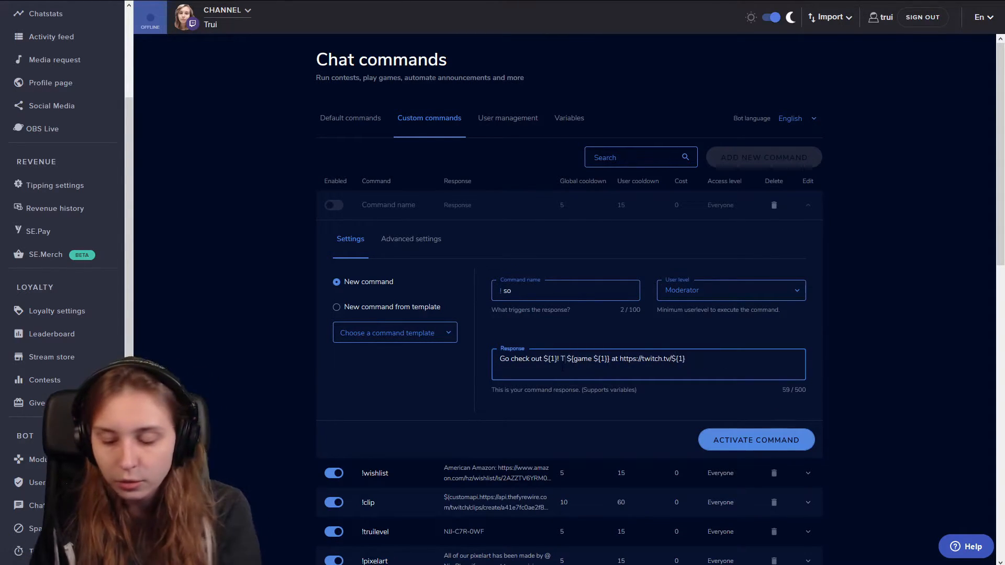
text(They were)
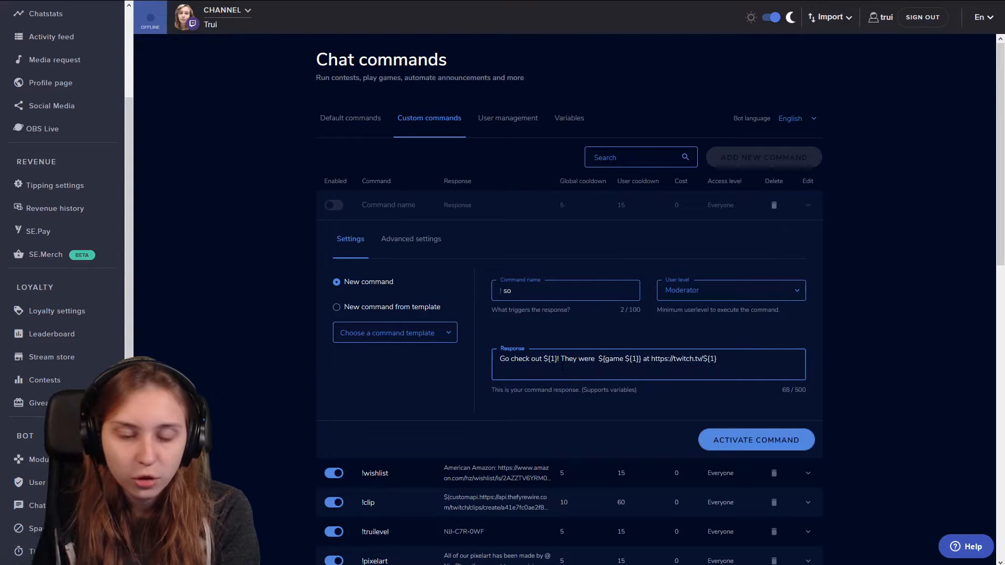
text(chilling with)
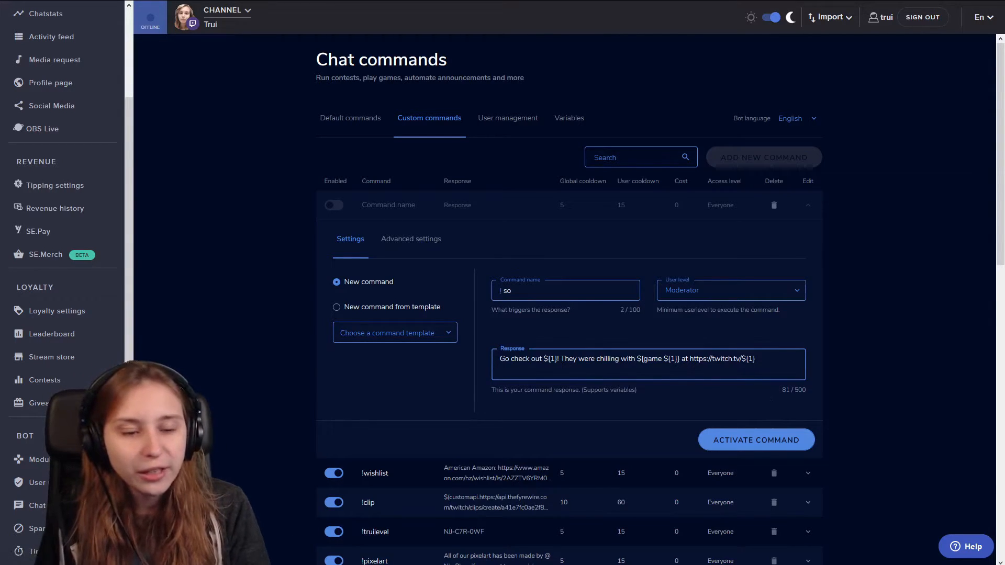
triple_click(627, 358)
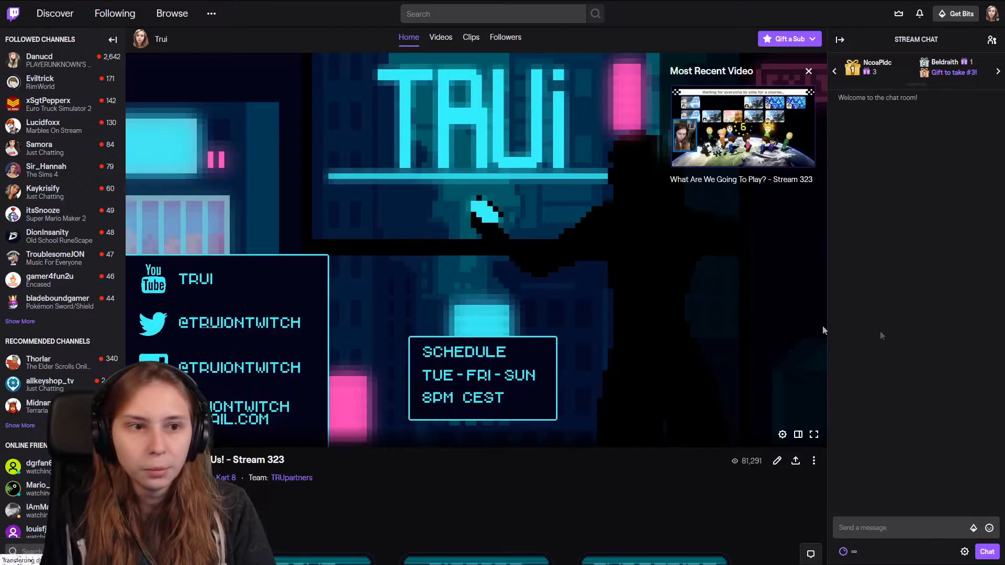
Step: Send "!so" with a username in Twitch chat so the bot replies with the shoutout for Trui
click(896, 527)
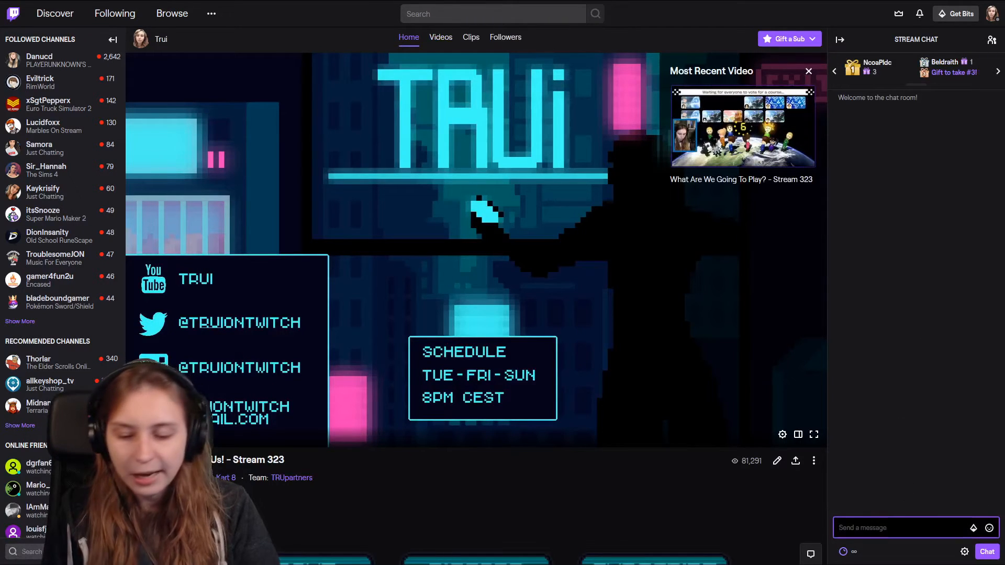
text(!so)
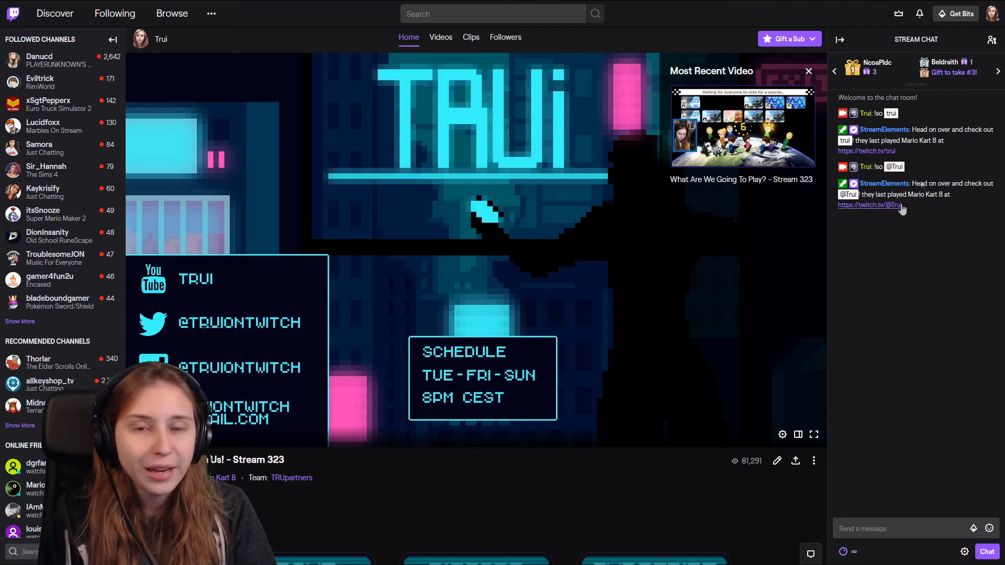
mouse_move(803, 238)
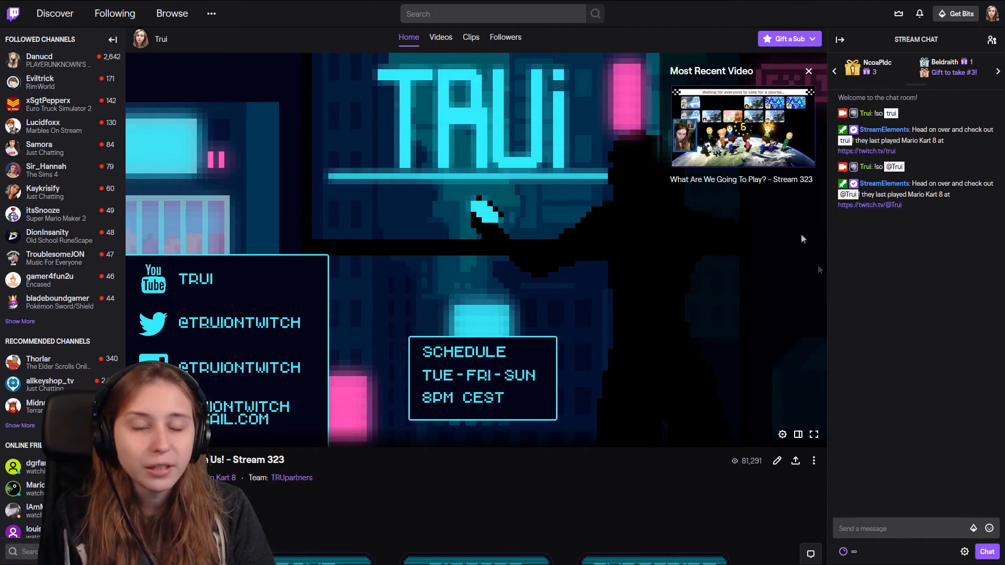